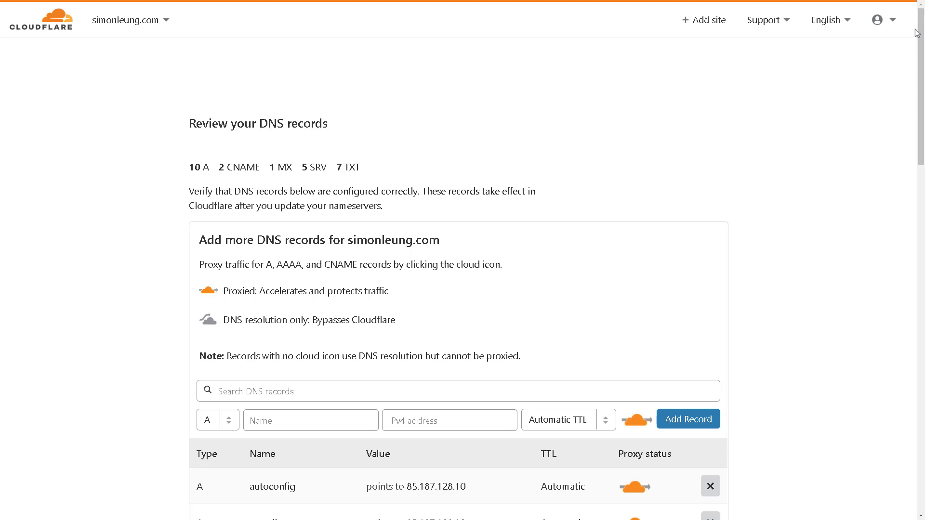
mouse_move(909, 47)
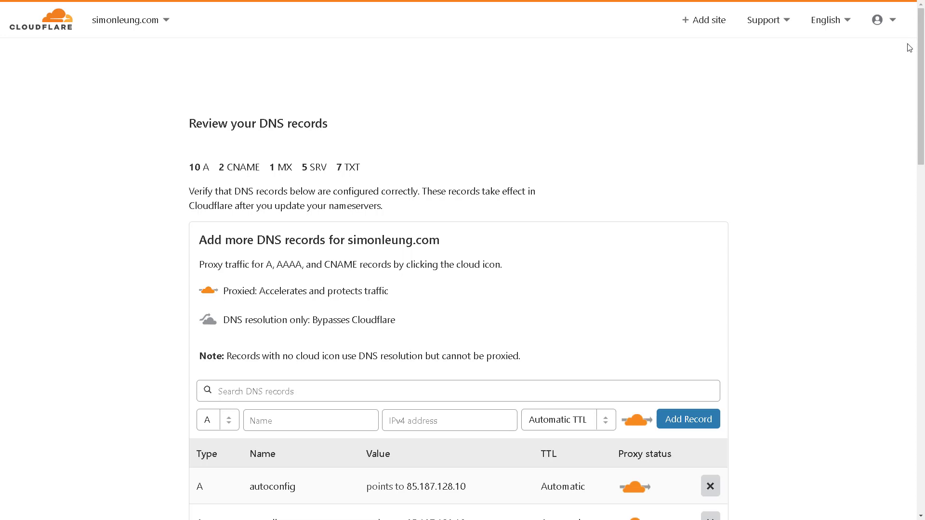
Review the imported DNS records for simonleung.com to the bottom and confirm them with Continue
scroll("down", 3)
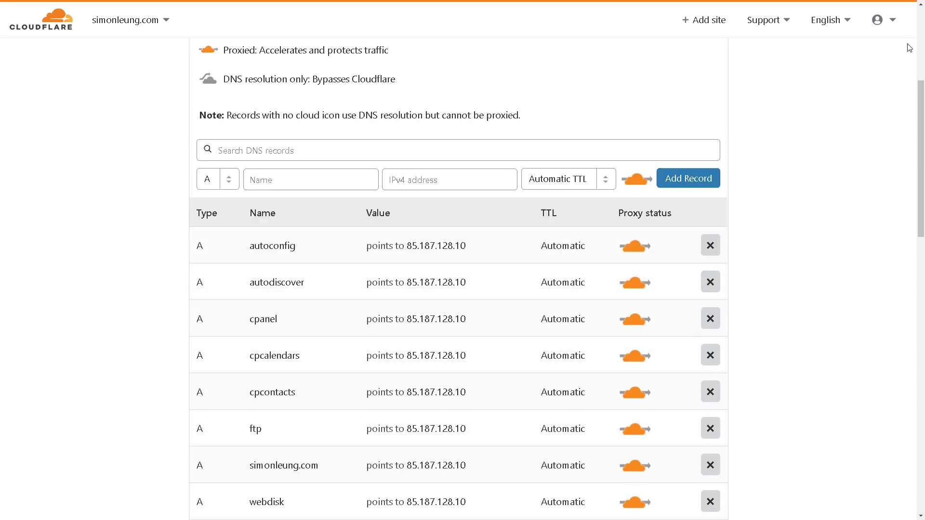
scroll("down", 3)
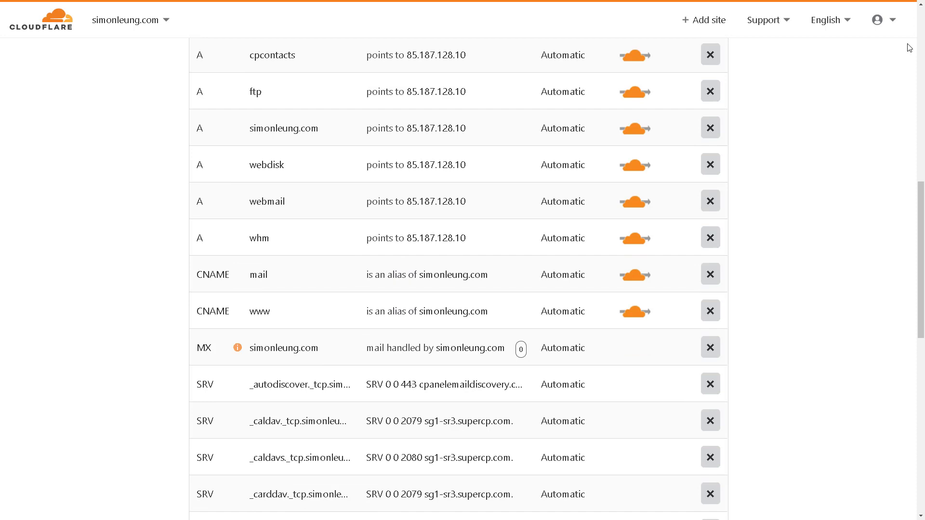
scroll("down", 3)
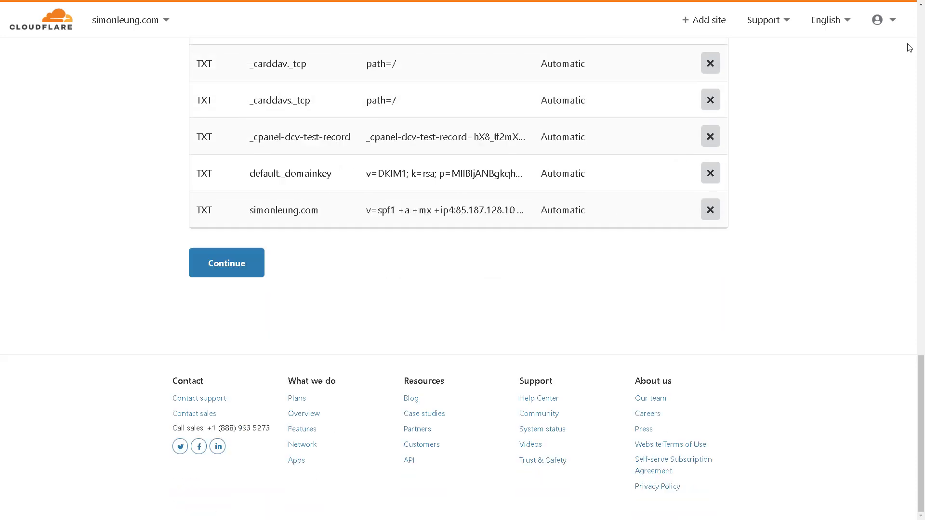
left_click(226, 262)
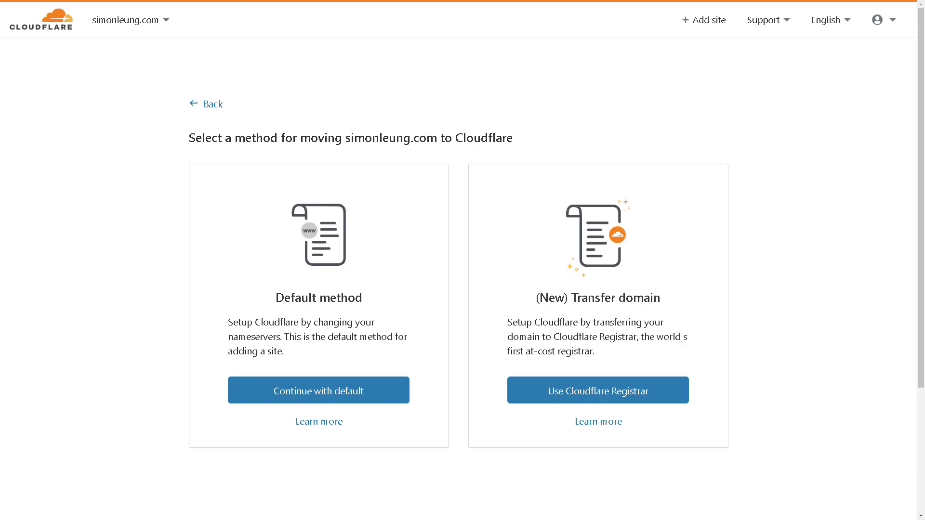
mouse_move(92, 453)
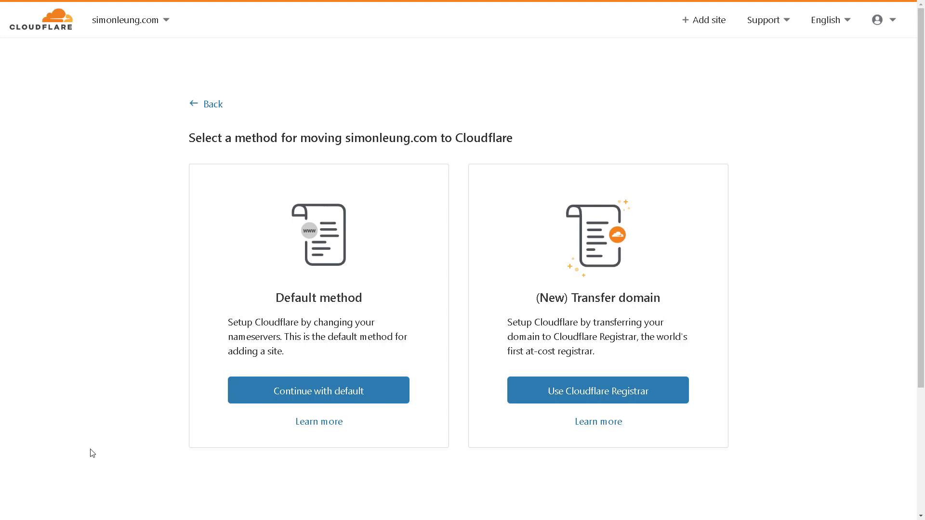
Choose 'Continue with default' to reach the Change your nameservers instructions for simonleung.com
left_click(318, 390)
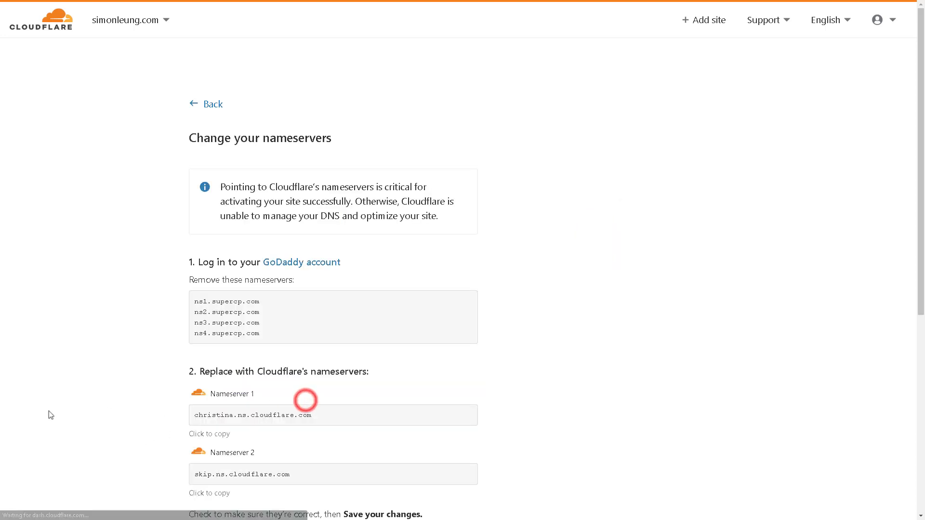